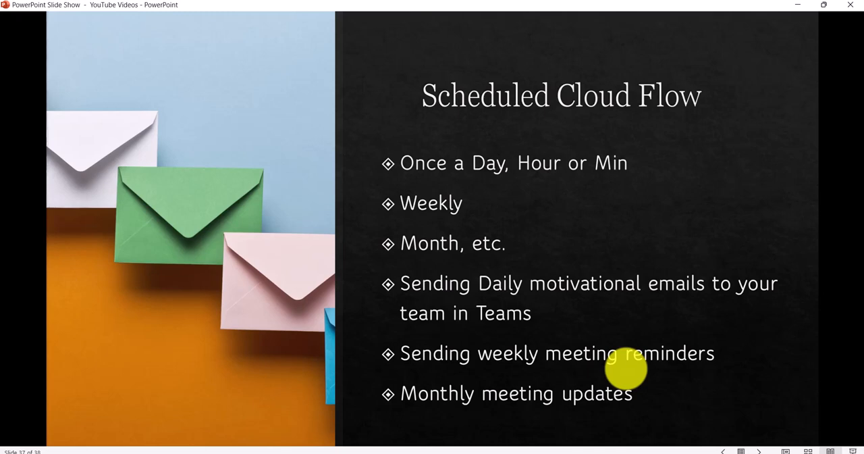
{"action": "mouse_move", "coordinate": [610, 250]}
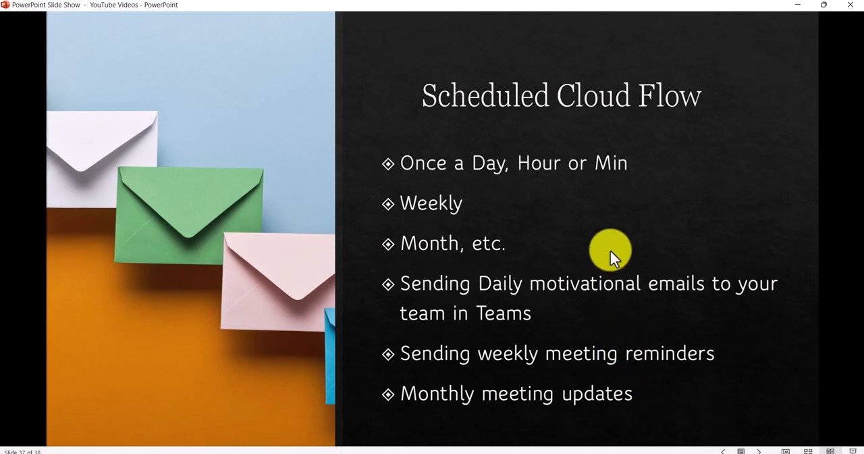
{"action": "mouse_move", "coordinate": [605, 259]}
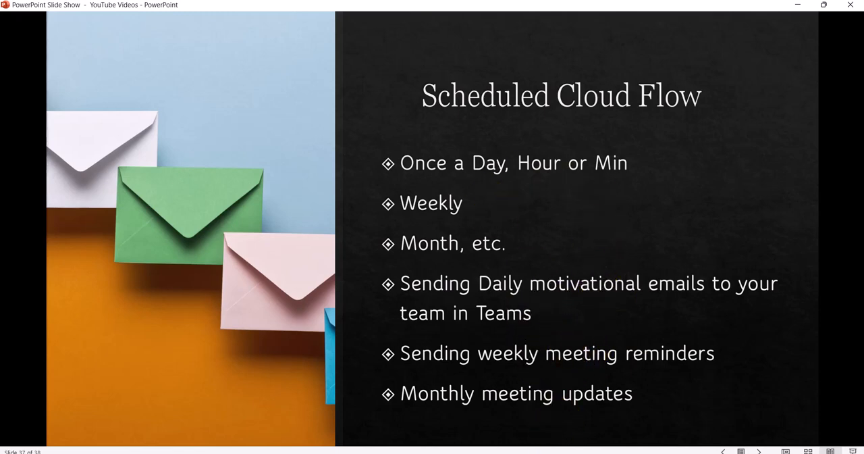
Step: Switch to the Power Automate tab and go to the Create page for new flows
{"action": "left_click", "coordinate": [286, 8]}
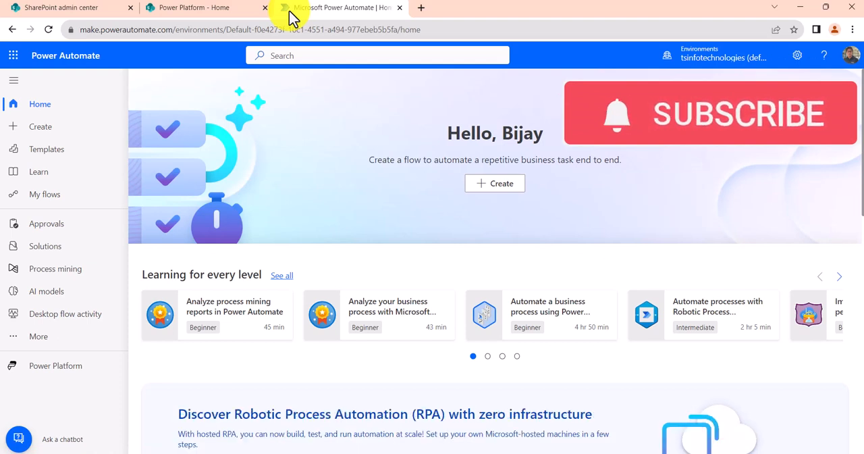
{"action": "mouse_move", "coordinate": [67, 108]}
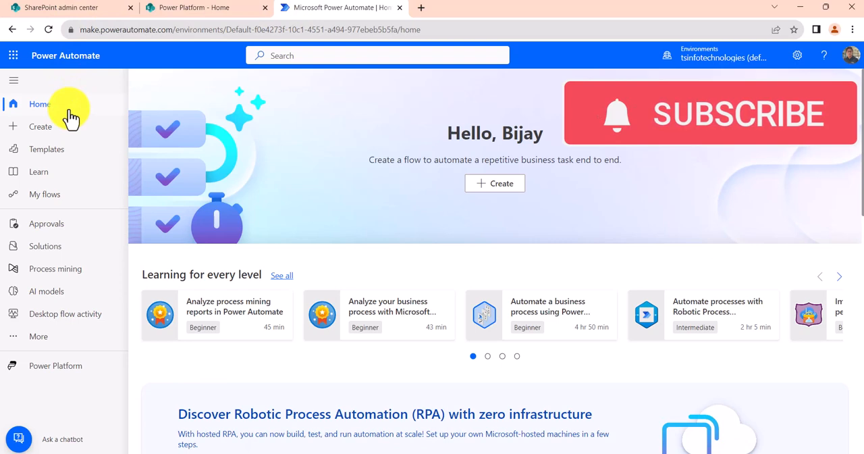
{"action": "left_click", "coordinate": [39, 127]}
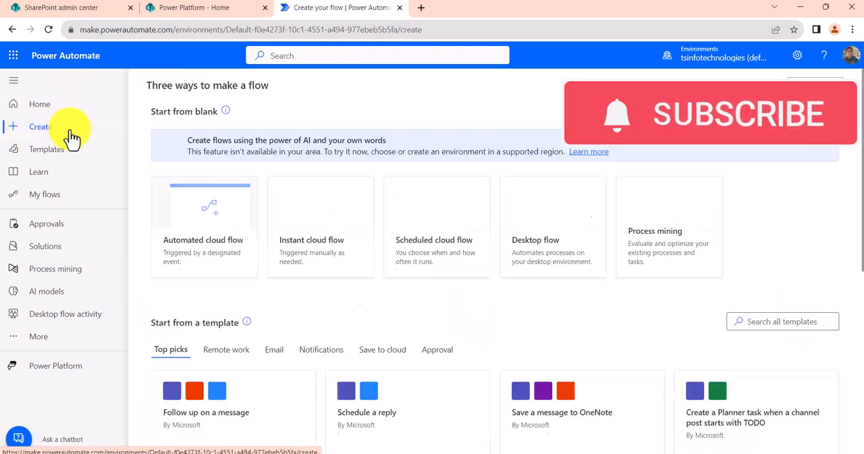
{"action": "mouse_move", "coordinate": [484, 256]}
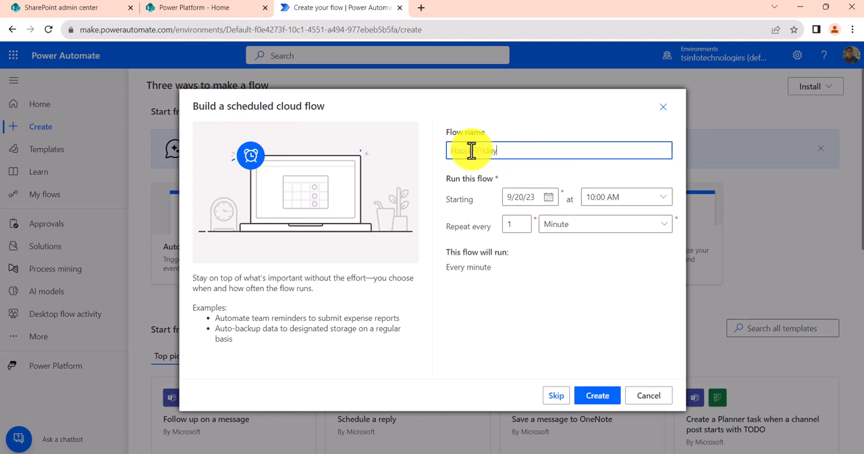
Step: Name the flow 'Happy Friday Flow', repeat every 1 week on Friday only, and create it
{"action": "type", "text": "Flow"}
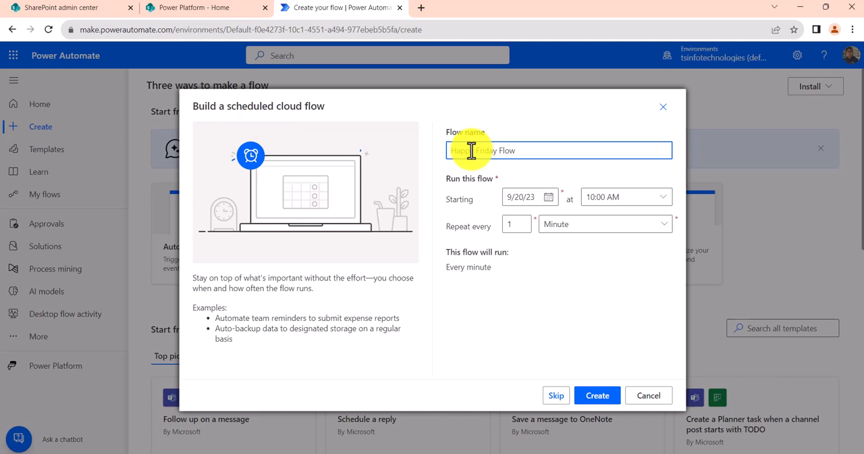
{"action": "type", "text": "Happy Friday Flow"}
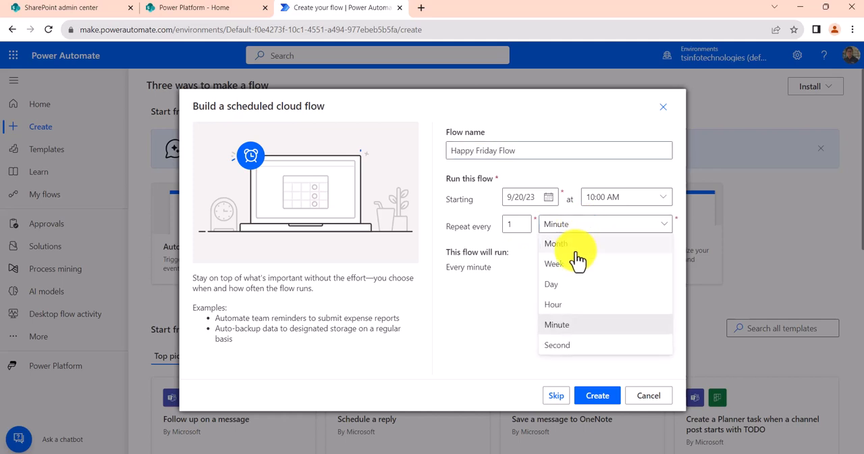
{"action": "mouse_move", "coordinate": [582, 298]}
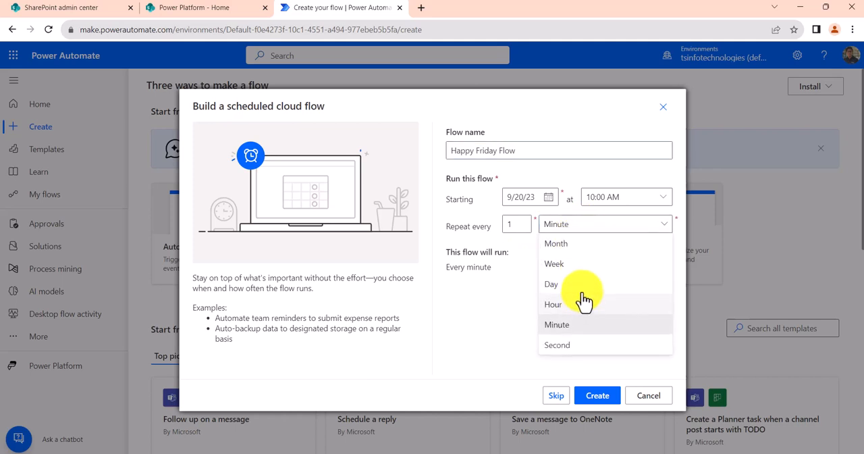
{"action": "left_click", "coordinate": [556, 243]}
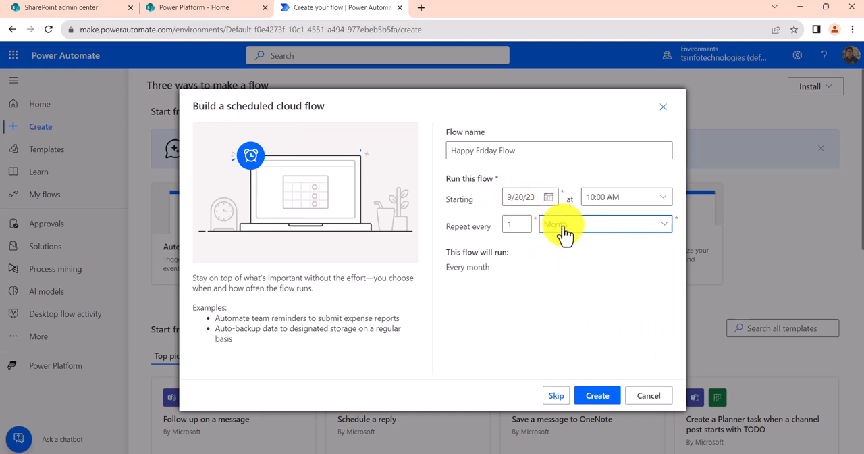
{"action": "left_click", "coordinate": [605, 223]}
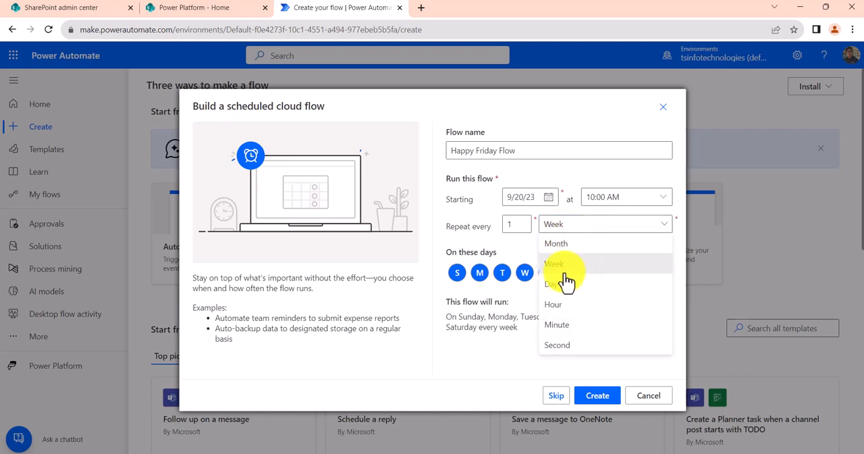
{"action": "left_click", "coordinate": [554, 285]}
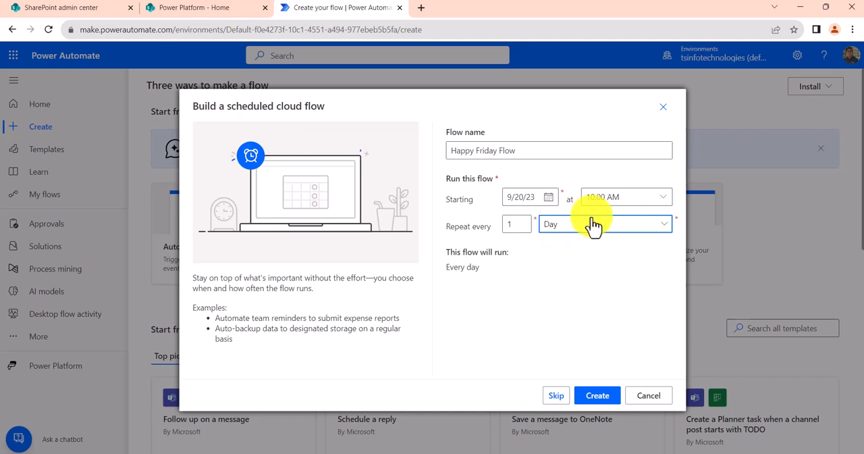
{"action": "mouse_move", "coordinate": [570, 236]}
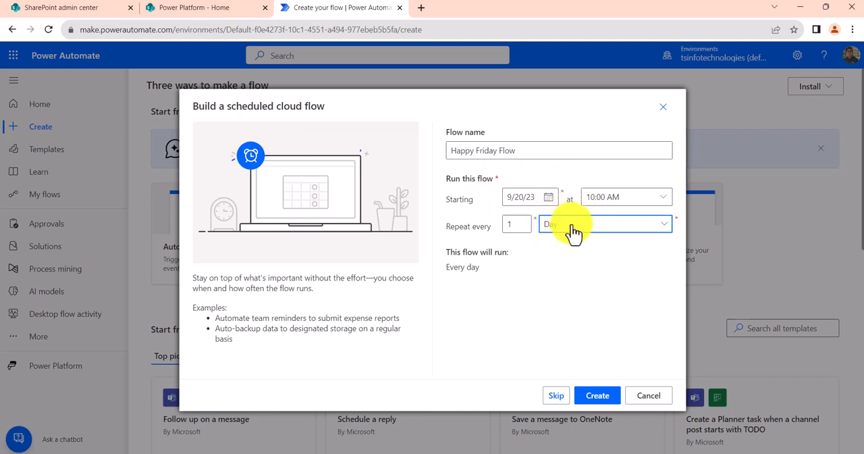
{"action": "left_click", "coordinate": [605, 224]}
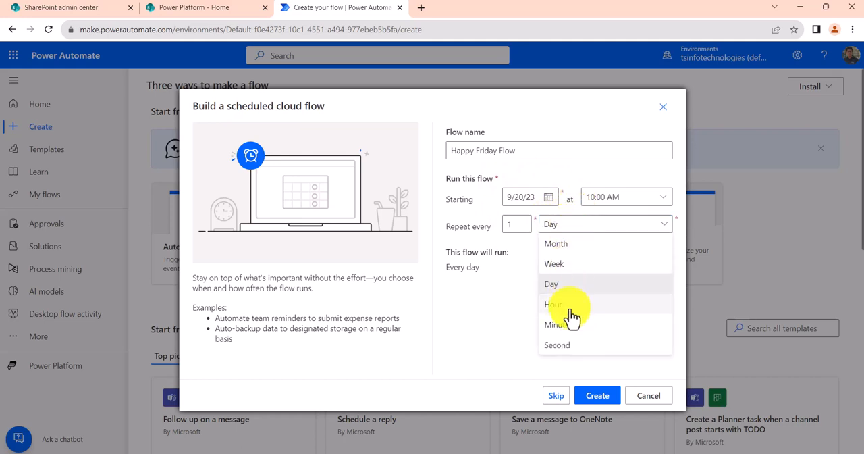
{"action": "mouse_move", "coordinate": [572, 284]}
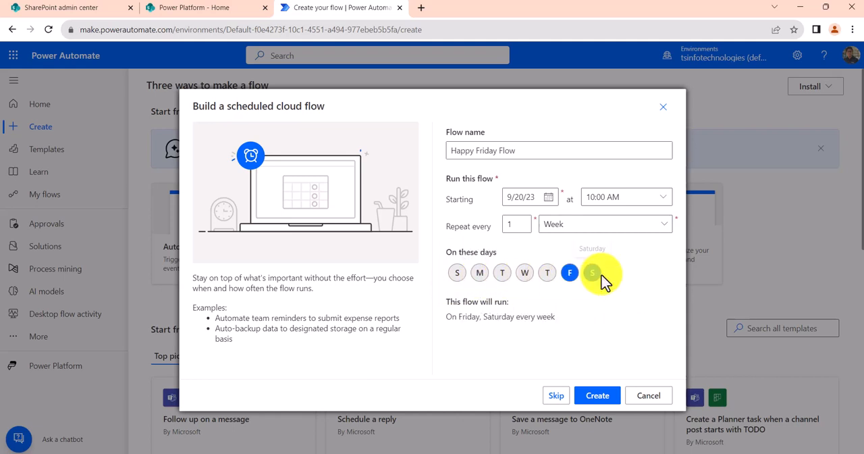
{"action": "left_click", "coordinate": [592, 273]}
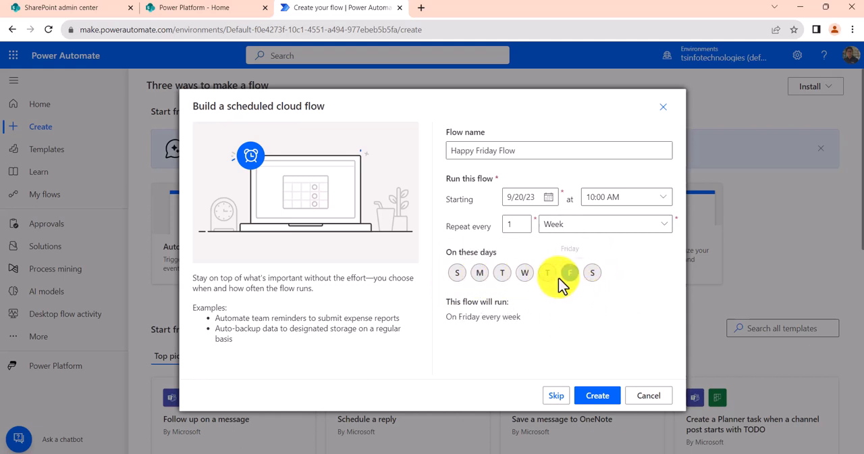
{"action": "mouse_move", "coordinate": [570, 295]}
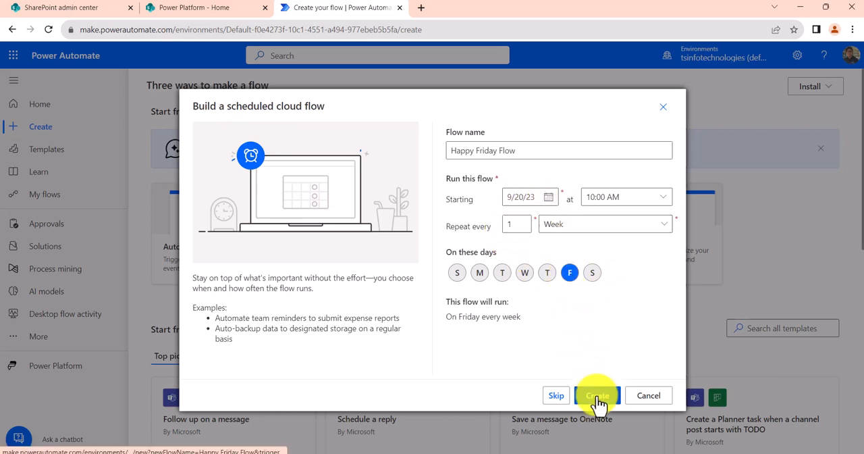
{"action": "left_click", "coordinate": [597, 395]}
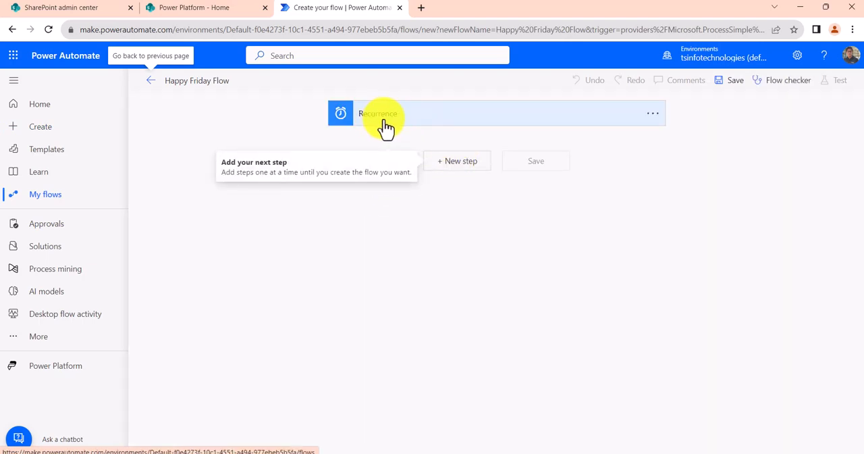
Step: Review the Recurrence trigger's interval and frequency, then add a new step below it
{"action": "left_click", "coordinate": [379, 114]}
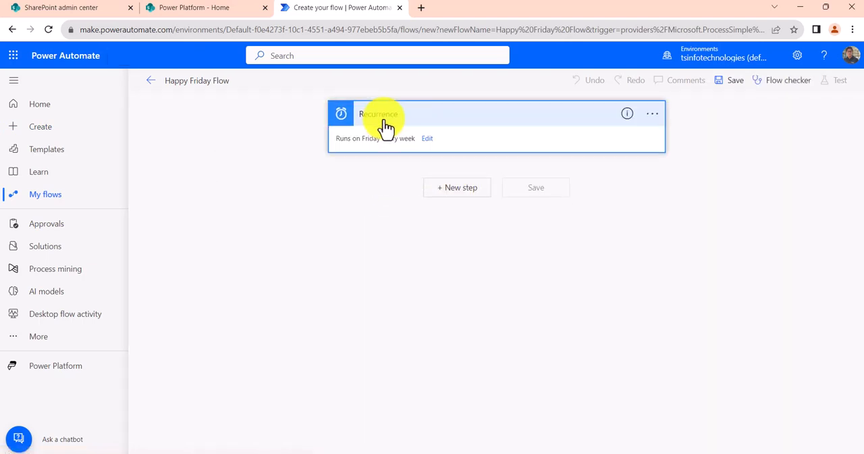
{"action": "mouse_move", "coordinate": [433, 147]}
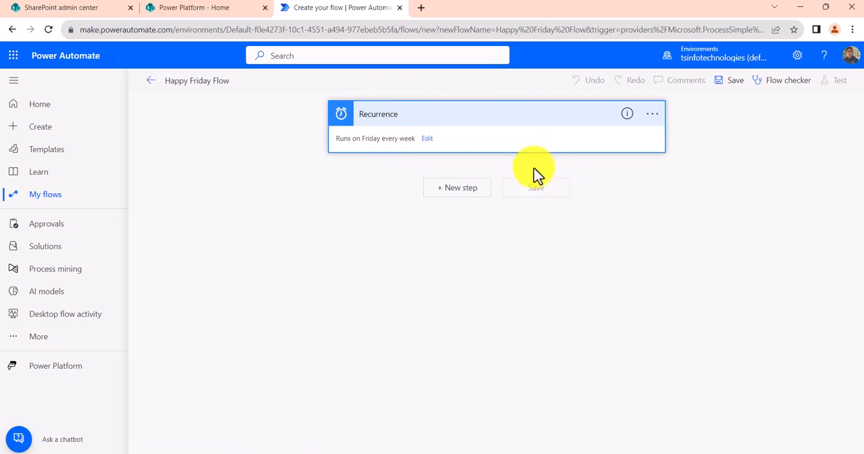
{"action": "left_click", "coordinate": [427, 138]}
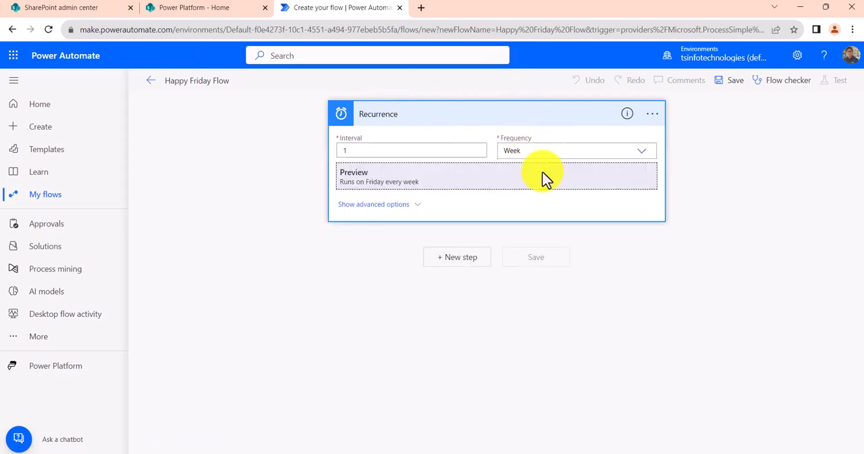
{"action": "mouse_move", "coordinate": [451, 120]}
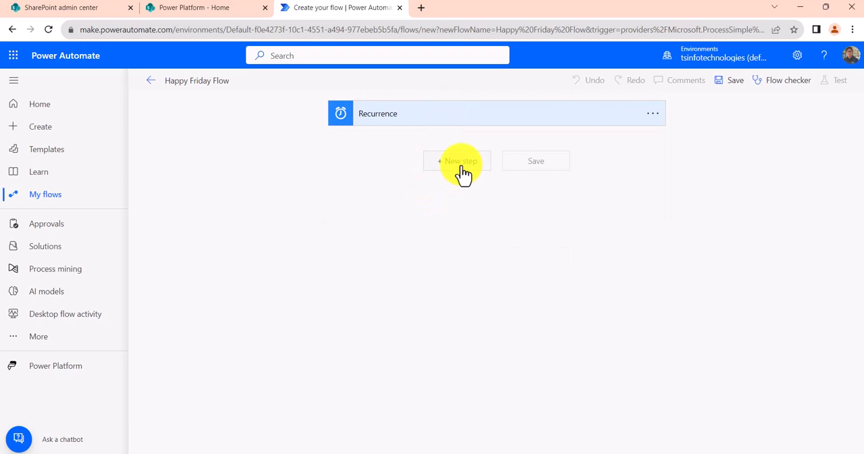
{"action": "left_click", "coordinate": [456, 160]}
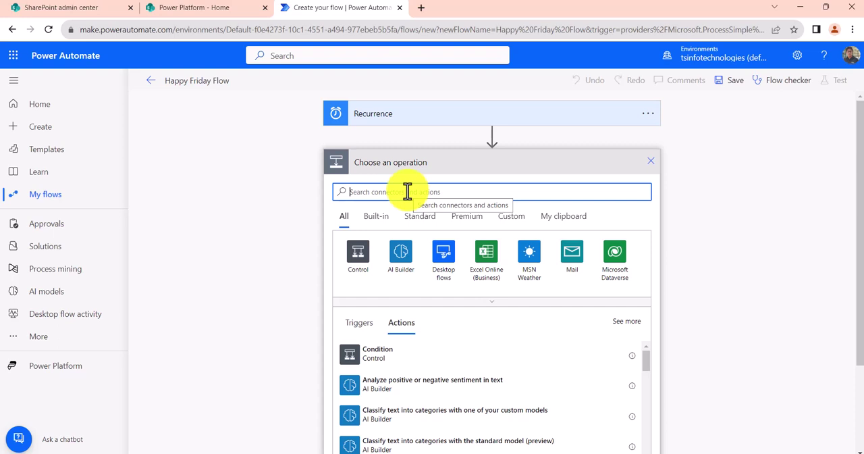
Step: Search actions for 'send message' and pick the Microsoft Teams connector
{"action": "type", "text": "send message"}
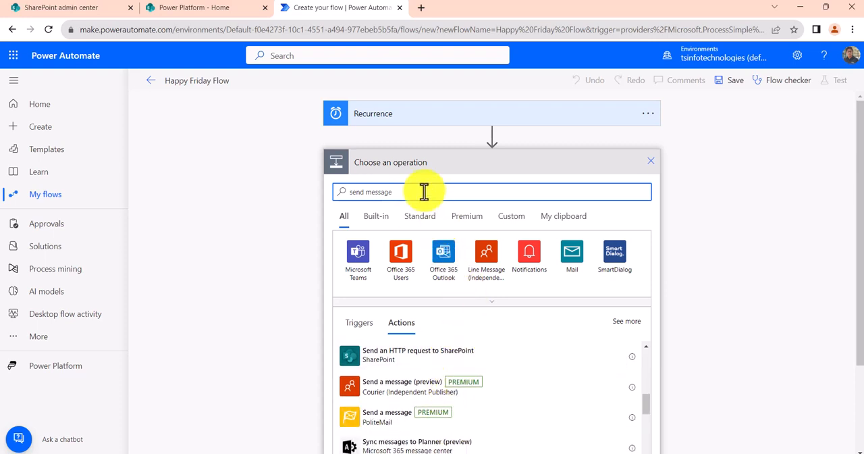
{"action": "mouse_move", "coordinate": [358, 257]}
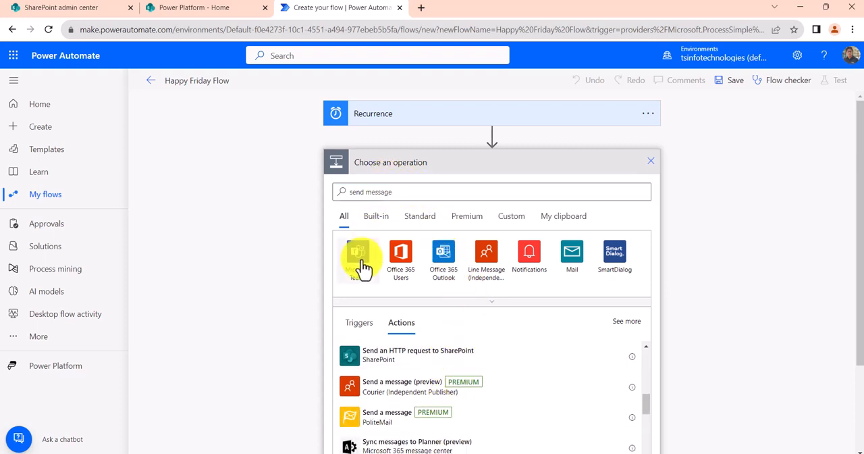
{"action": "left_click", "coordinate": [359, 255]}
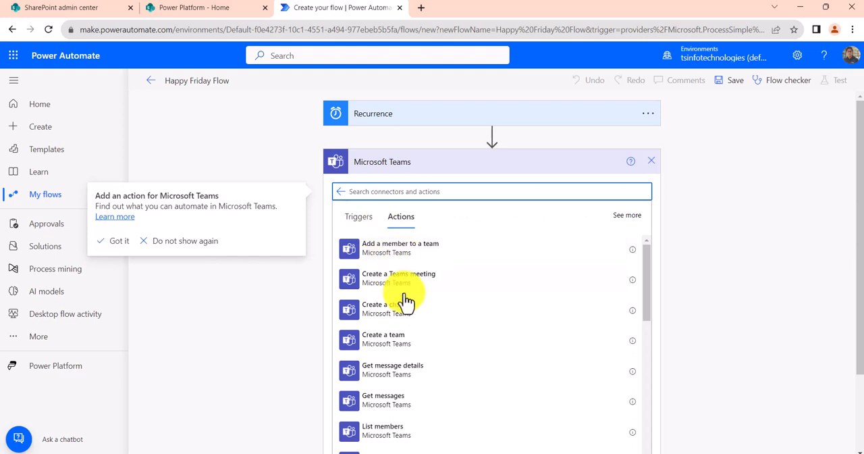
{"action": "scroll", "scroll_direction": "down", "scroll_amount": 3}
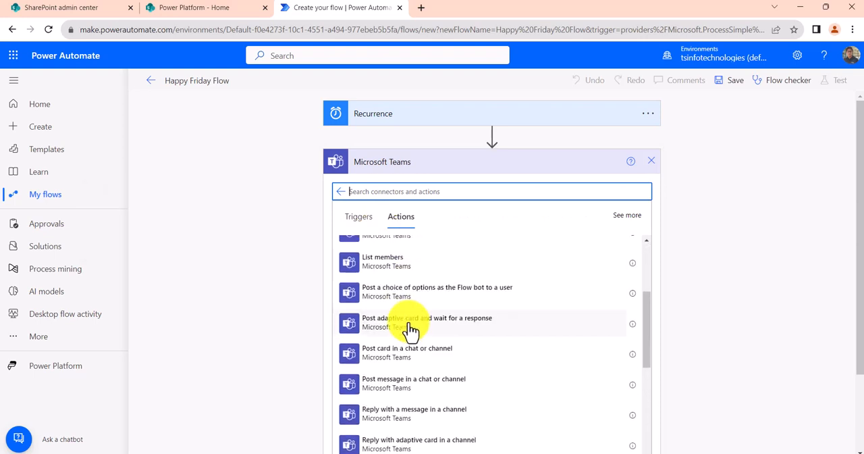
{"action": "scroll", "scroll_direction": "down", "scroll_amount": 3}
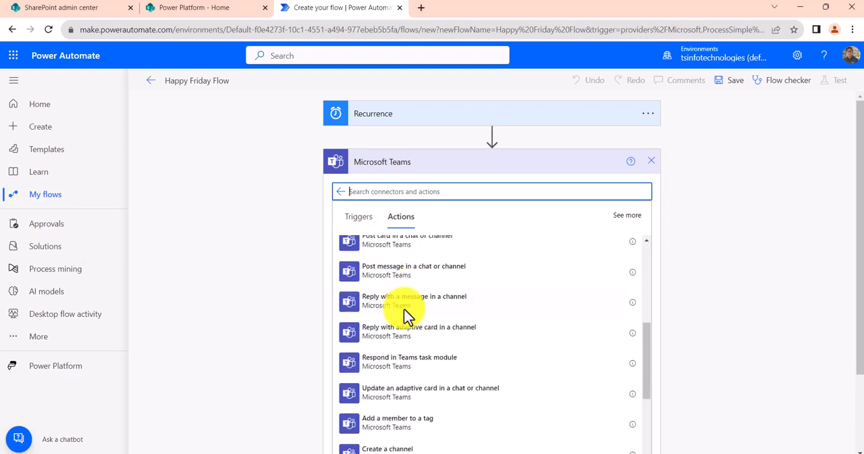
{"action": "mouse_move", "coordinate": [395, 275]}
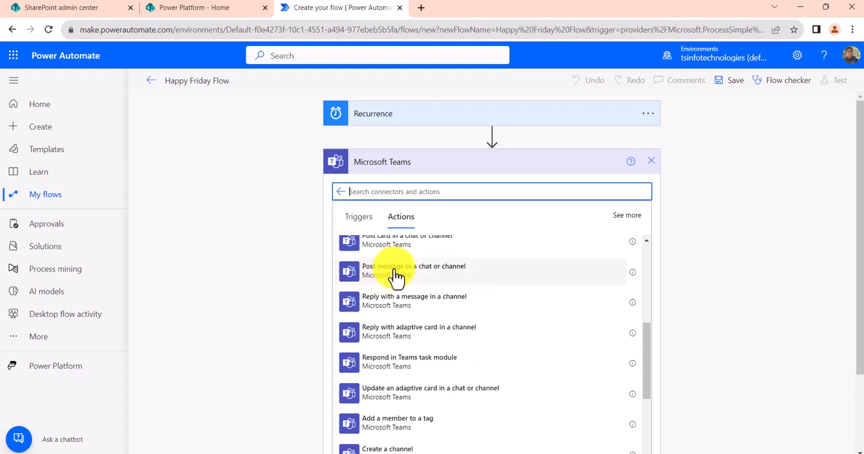
{"action": "mouse_move", "coordinate": [456, 280]}
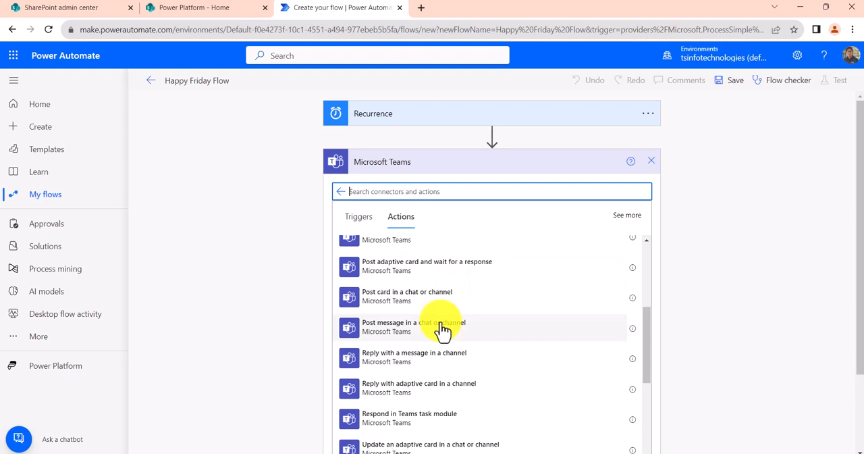
{"action": "scroll", "scroll_direction": "down", "scroll_amount": 3}
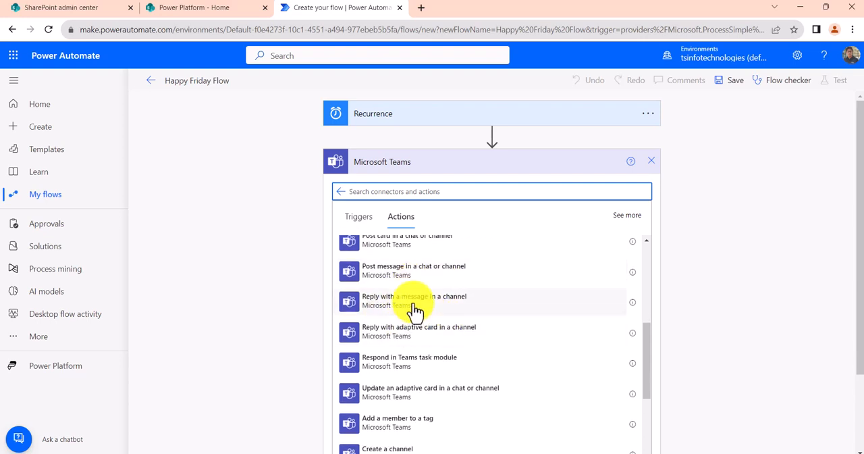
{"action": "scroll", "scroll_direction": "down", "scroll_amount": 3}
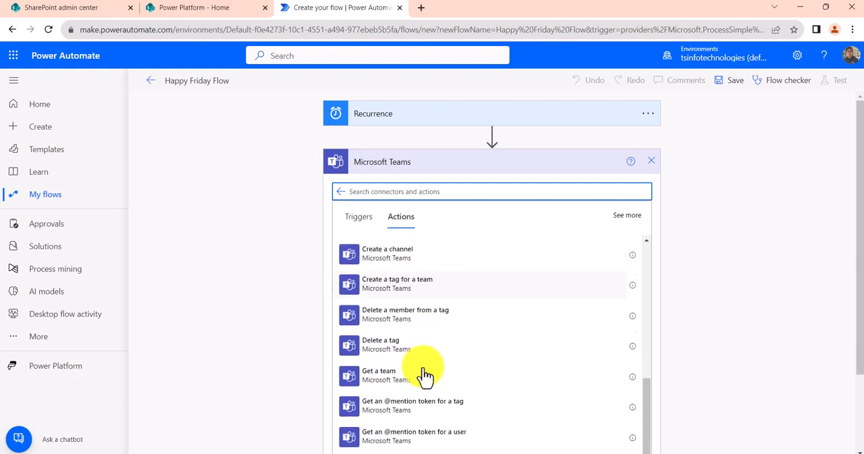
{"action": "scroll", "scroll_direction": "down", "scroll_amount": 3}
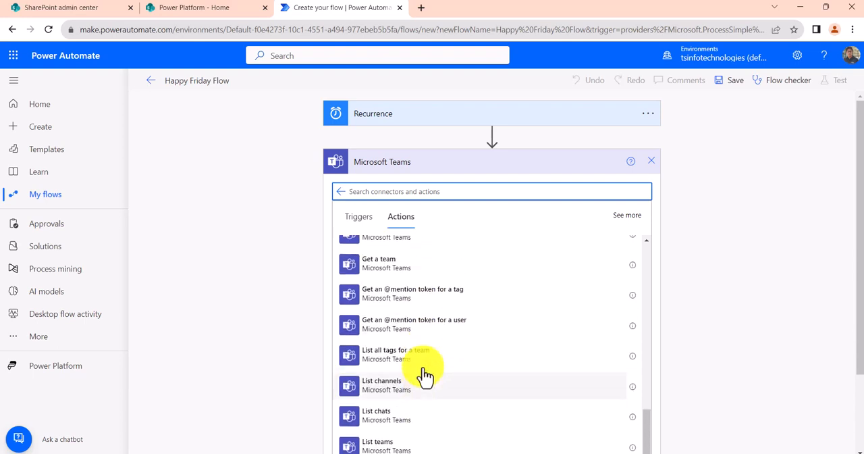
{"action": "scroll", "scroll_direction": "down", "scroll_amount": 3}
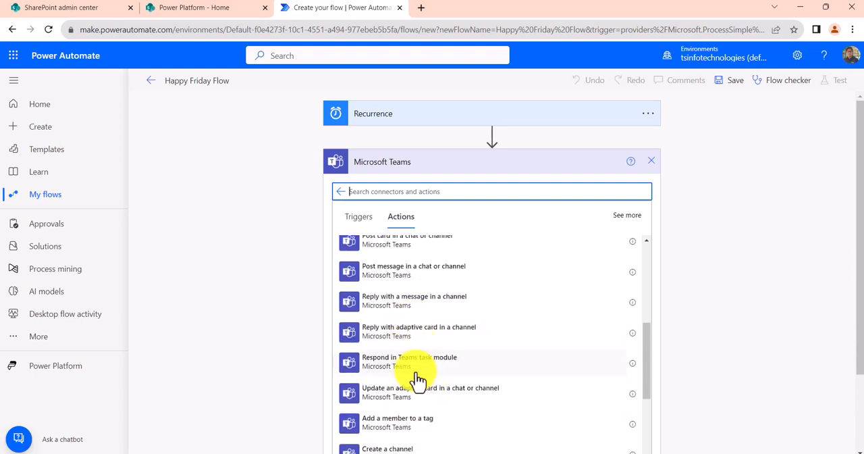
{"action": "mouse_move", "coordinate": [399, 300]}
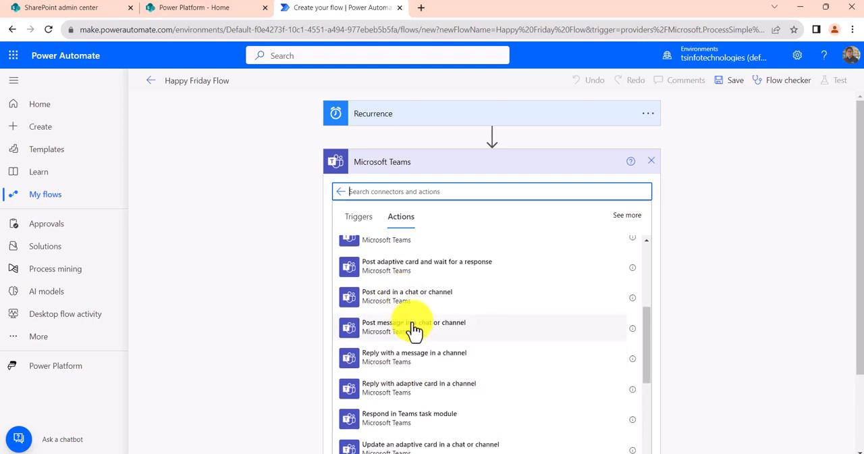
{"action": "left_click", "coordinate": [413, 326]}
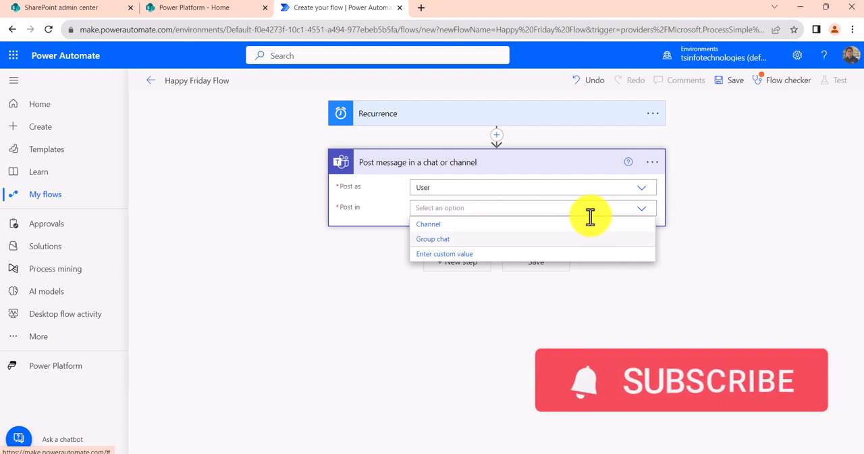
{"action": "mouse_move", "coordinate": [584, 233]}
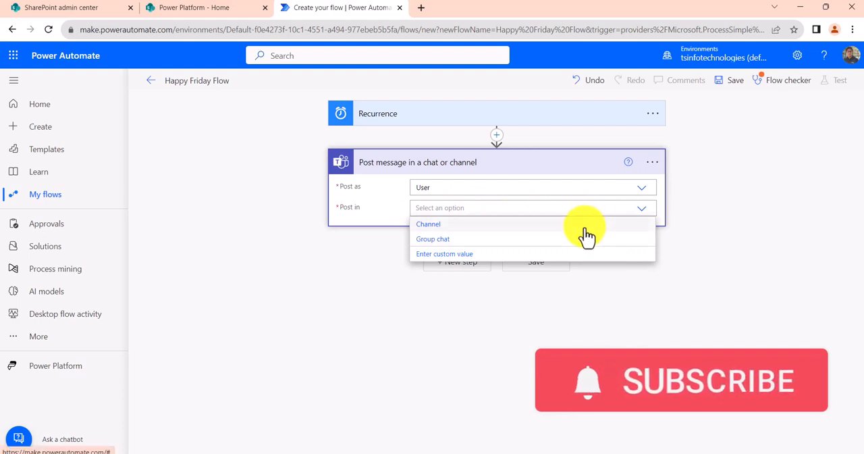
{"action": "mouse_move", "coordinate": [515, 226]}
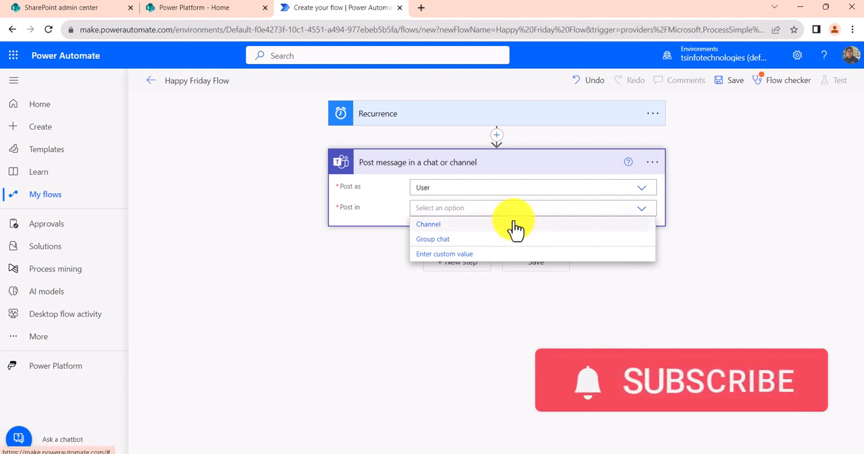
{"action": "mouse_move", "coordinate": [475, 242]}
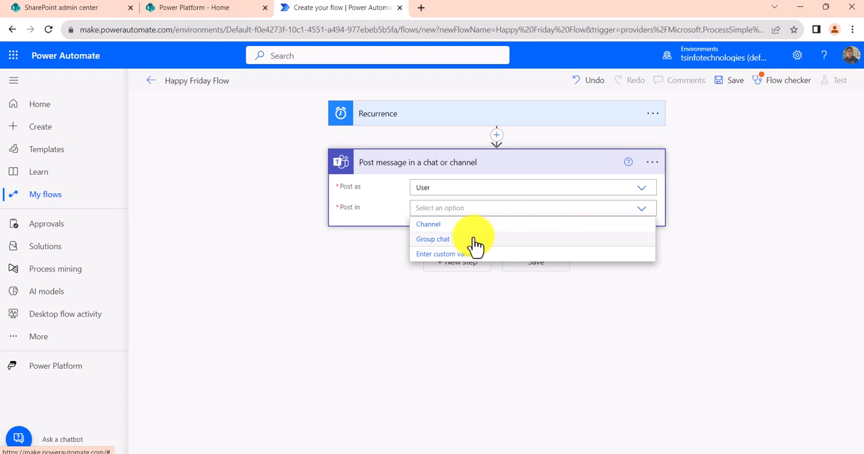
Step: Set the Teams post step's Post in option to Group chat
{"action": "left_click", "coordinate": [432, 238]}
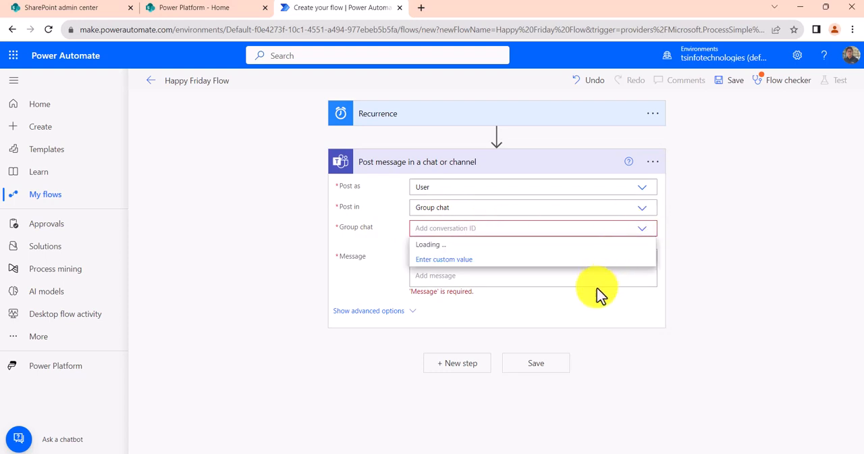
{"action": "mouse_move", "coordinate": [479, 258]}
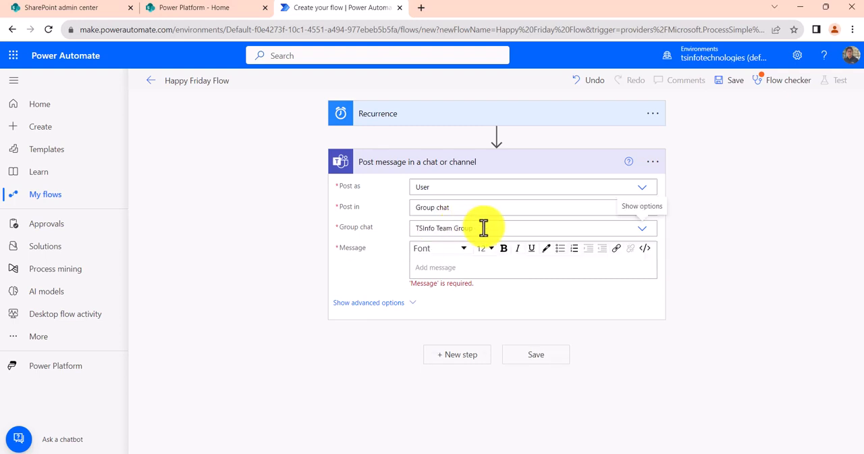
{"action": "mouse_move", "coordinate": [493, 252]}
{"action": "type", "text": "Happy Friday!"}
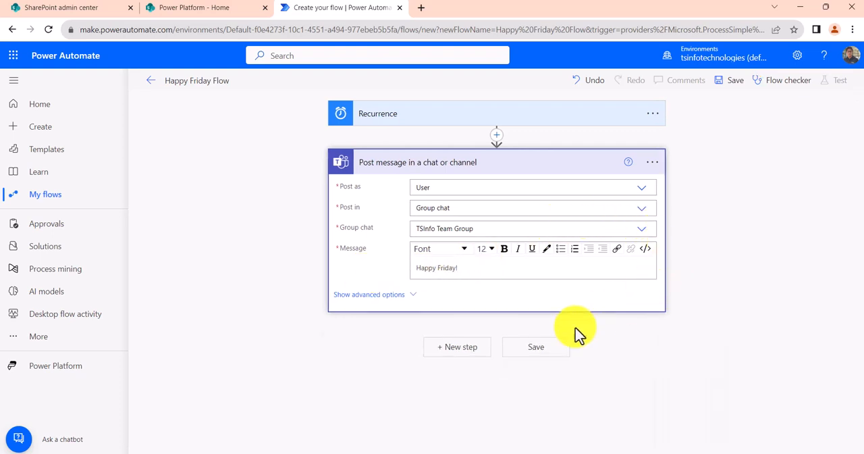
{"action": "mouse_move", "coordinate": [617, 261]}
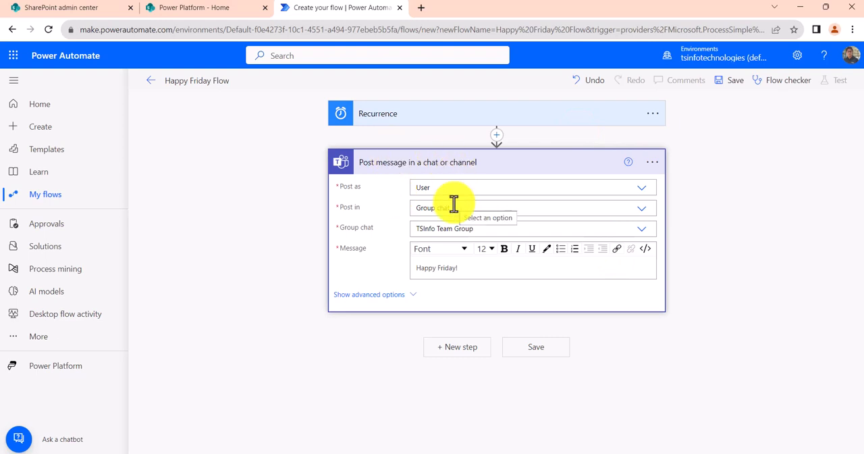
{"action": "mouse_move", "coordinate": [460, 124]}
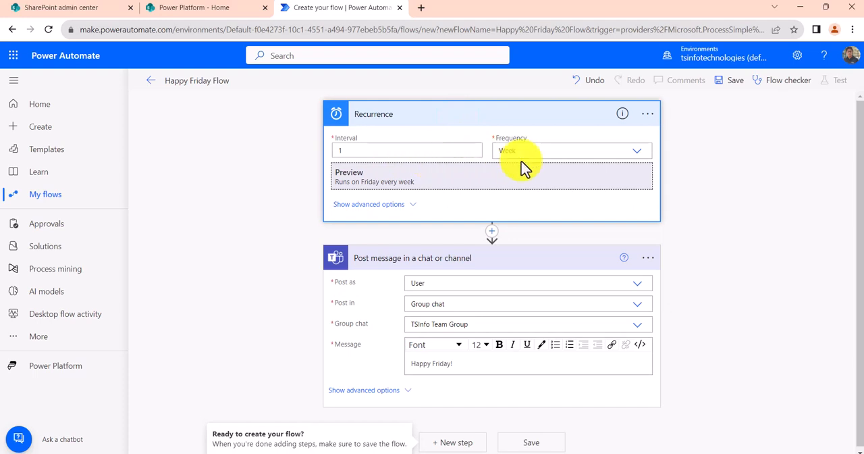
{"action": "mouse_move", "coordinate": [739, 152]}
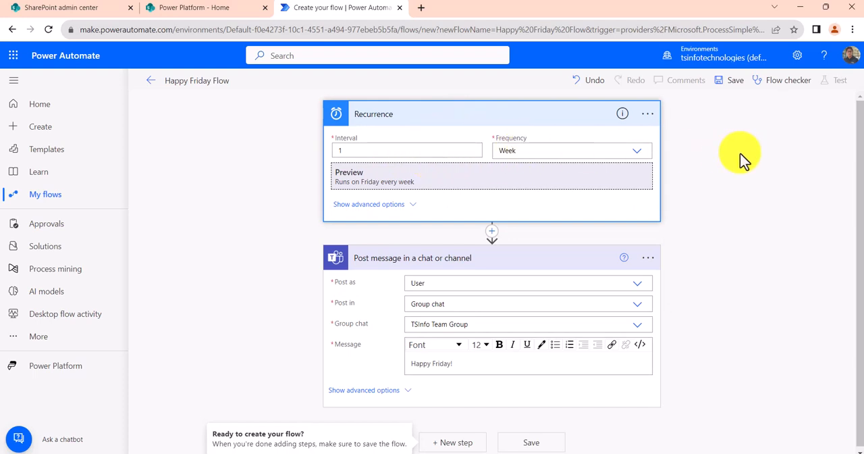
Step: Save Happy Friday Flow from the designer toolbar until it reports ready to go
{"action": "left_click", "coordinate": [736, 80]}
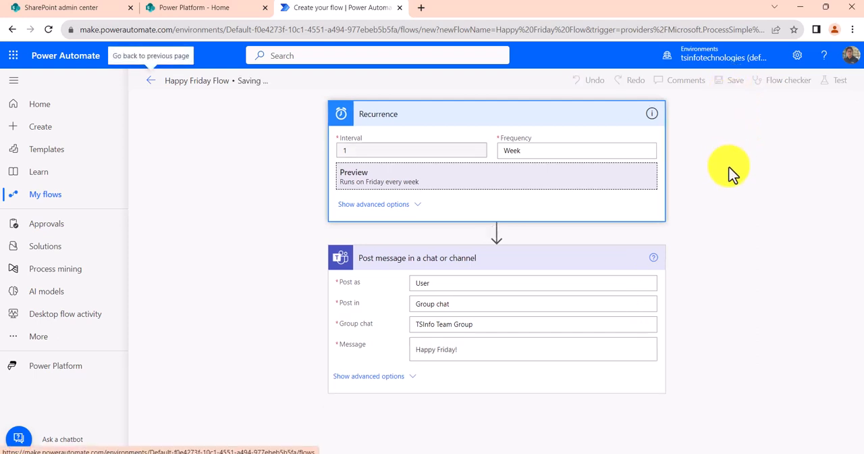
{"action": "left_click", "coordinate": [734, 79]}
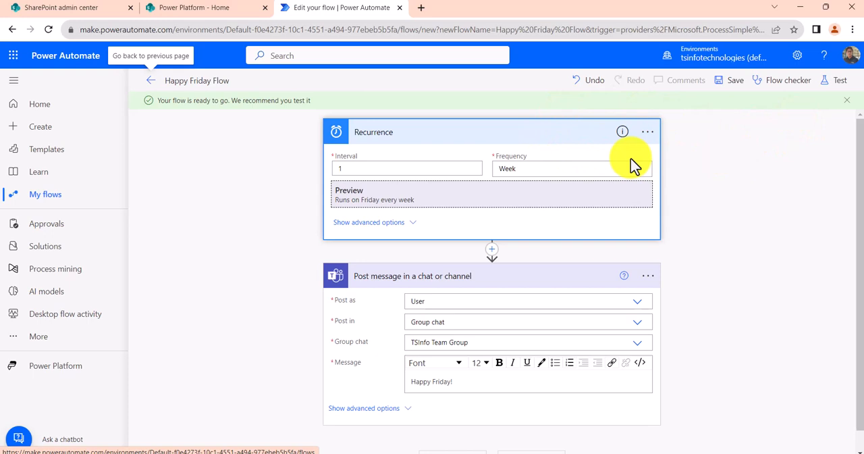
{"action": "mouse_move", "coordinate": [837, 84]}
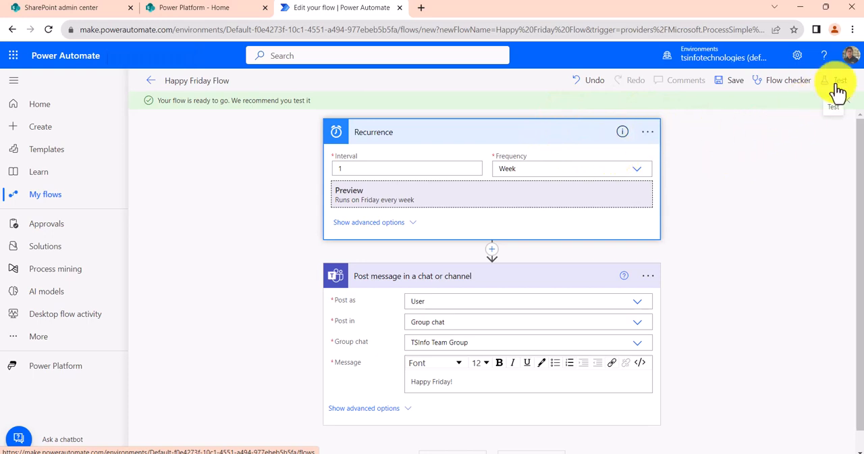
Step: Test the flow manually and confirm with Run flow
{"action": "left_click", "coordinate": [836, 81]}
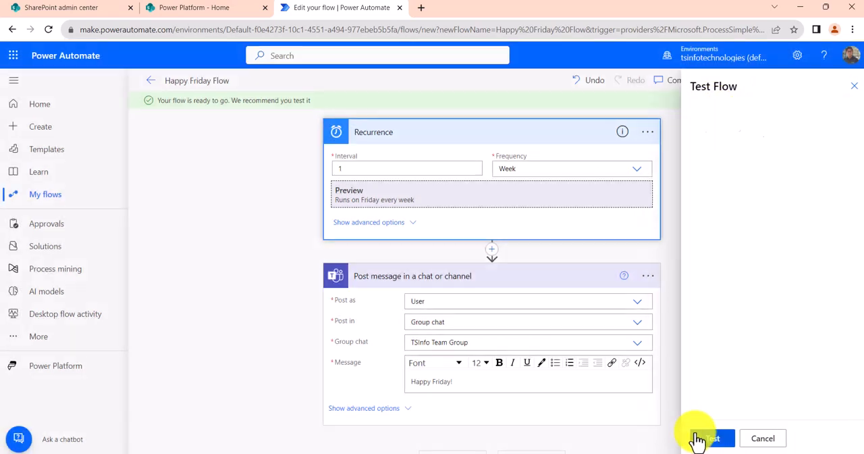
{"action": "left_click", "coordinate": [708, 438]}
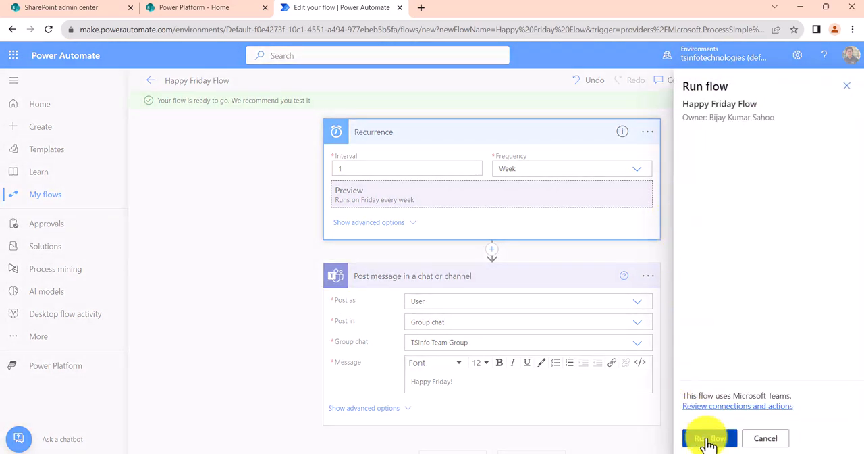
{"action": "left_click", "coordinate": [707, 438]}
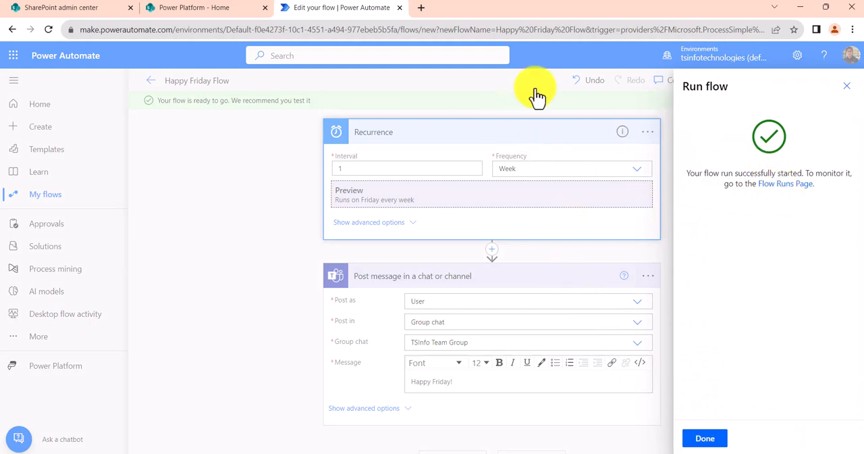
{"action": "mouse_move", "coordinate": [570, 95]}
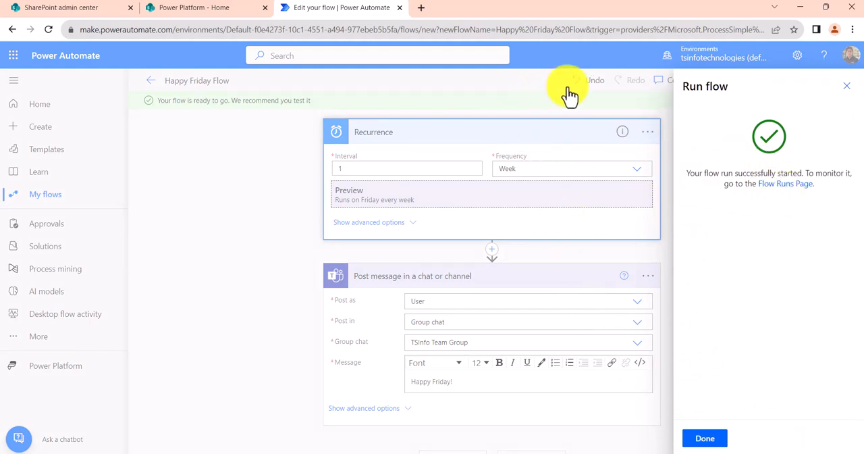
{"action": "mouse_move", "coordinate": [233, 7]}
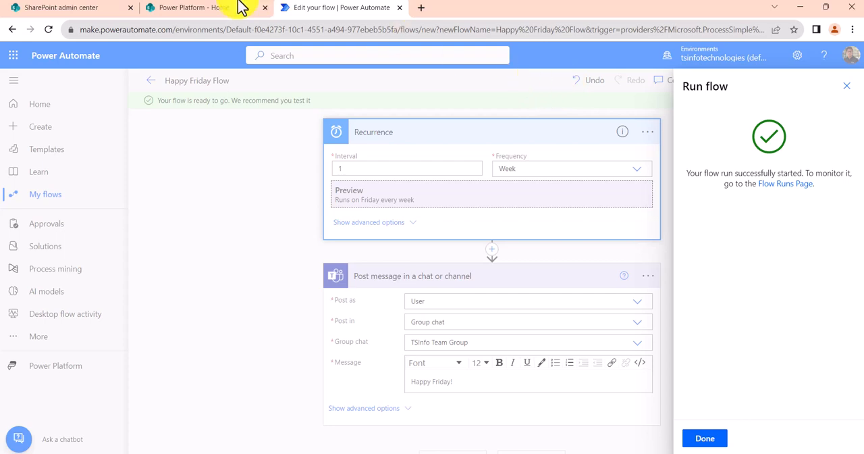
{"action": "mouse_move", "coordinate": [12, 55]}
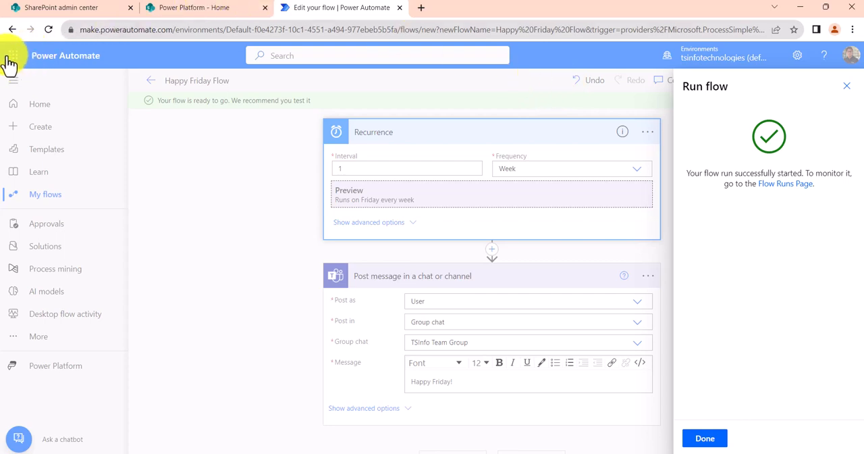
Step: Launch Microsoft Teams in a new tab from the Microsoft 365 app launcher
{"action": "left_click", "coordinate": [17, 59]}
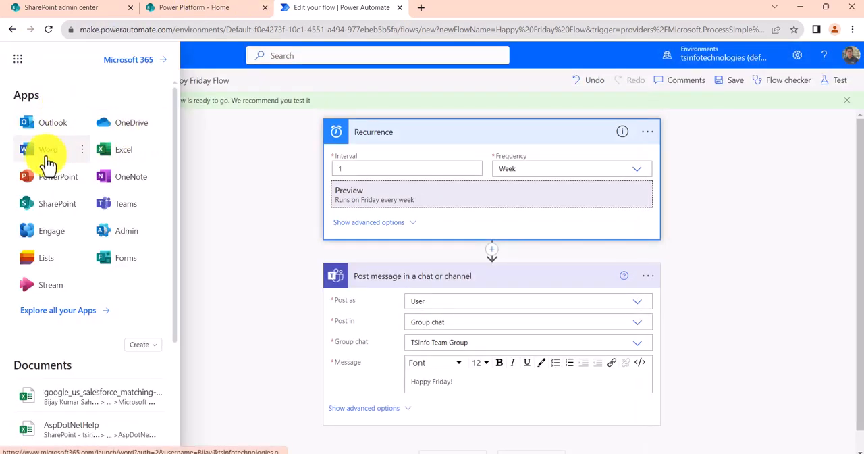
{"action": "mouse_move", "coordinate": [223, 213]}
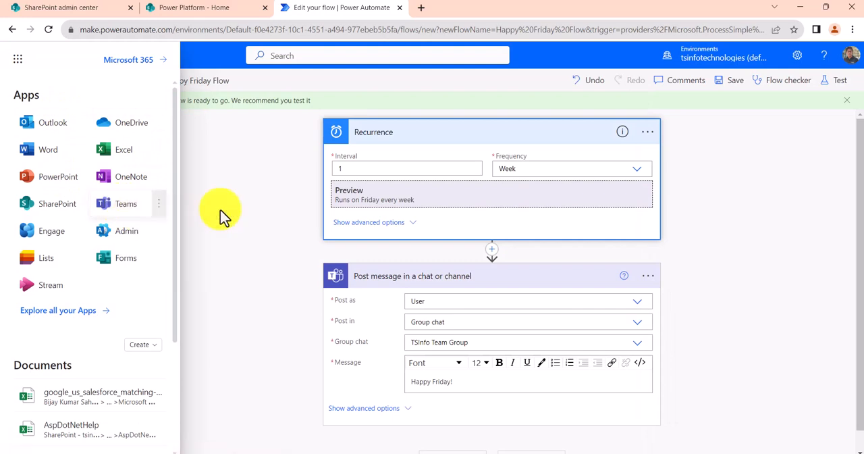
{"action": "left_click", "coordinate": [126, 203]}
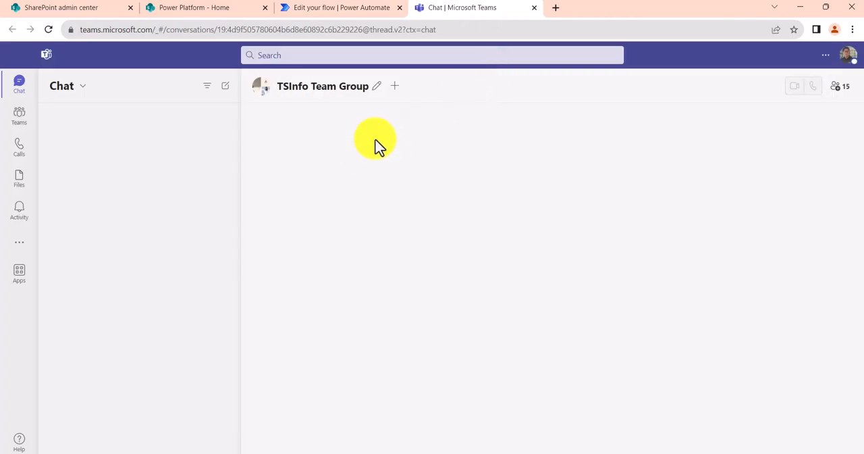
Step: Check TSInfo Team Group for the 'Happy Friday!' post, then return to Power Automate
{"action": "left_click", "coordinate": [101, 180]}
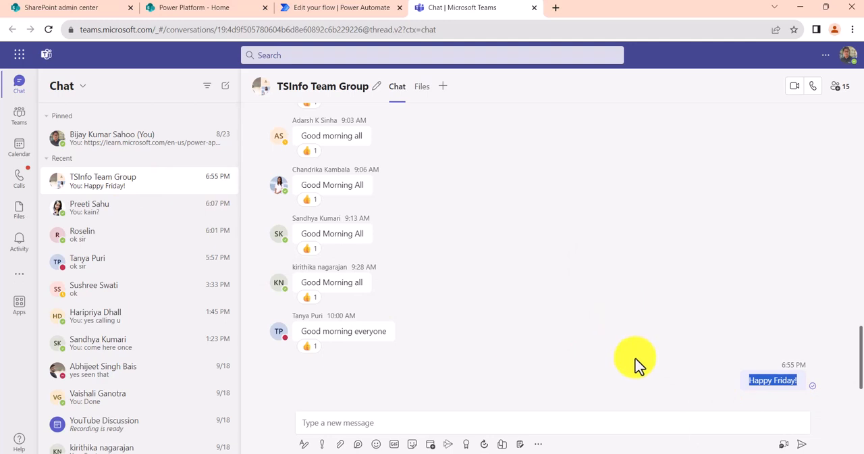
{"action": "left_click", "coordinate": [341, 8]}
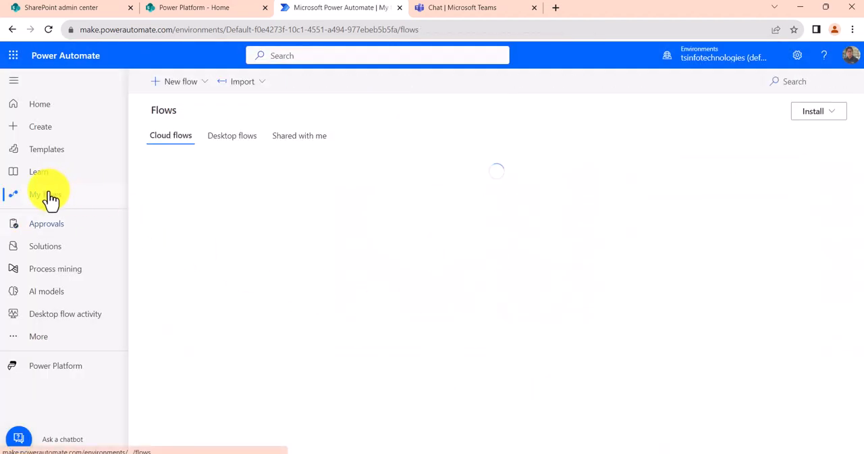
Step: Open My flows, select Happy Friday Flow, and view then dismiss its actions menu
{"action": "left_click", "coordinate": [46, 195]}
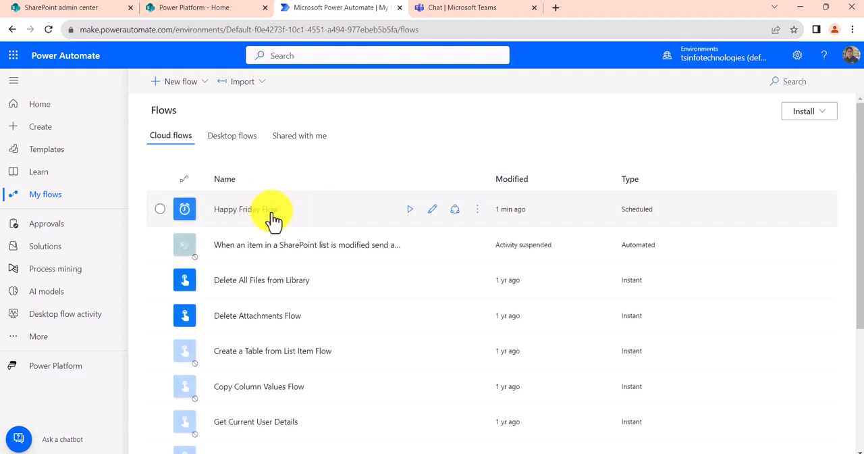
{"action": "mouse_move", "coordinate": [621, 208]}
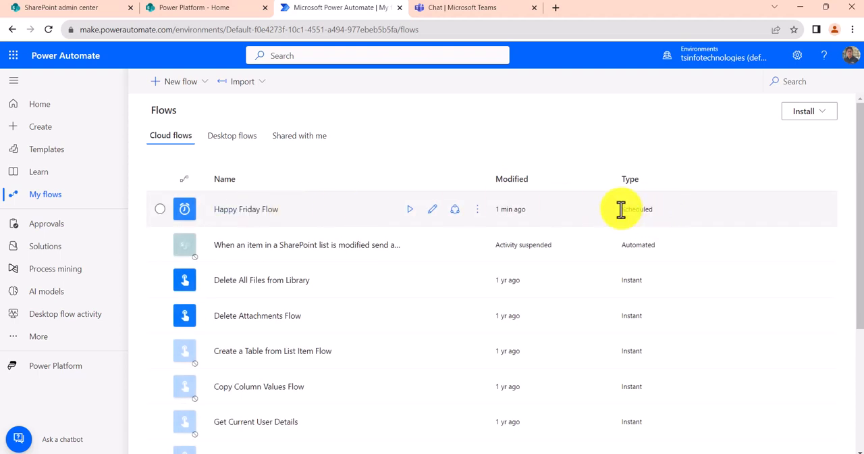
{"action": "left_click", "coordinate": [160, 209]}
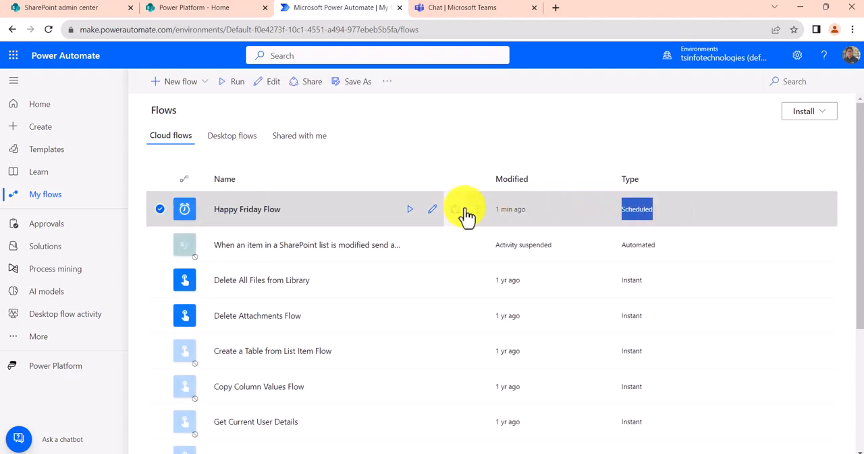
{"action": "left_click", "coordinate": [477, 209]}
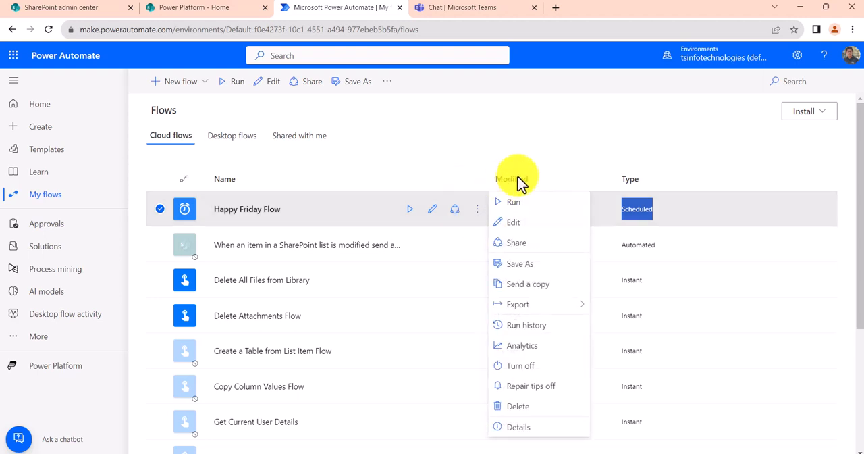
{"action": "mouse_move", "coordinate": [558, 379]}
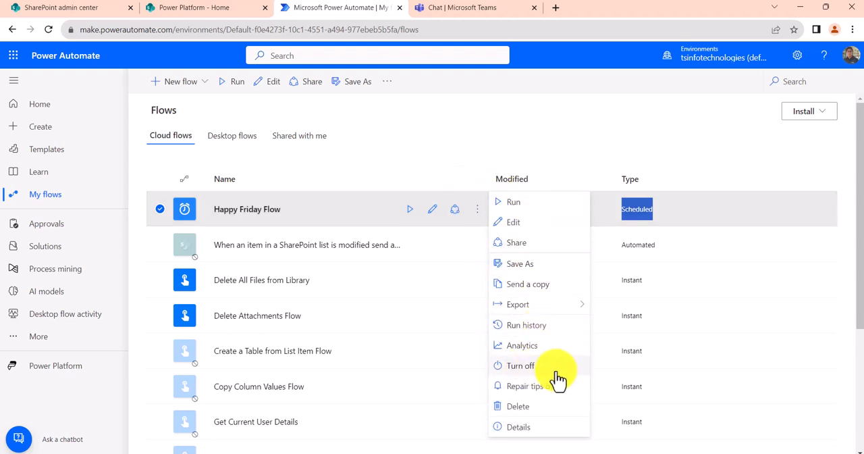
{"action": "left_click", "coordinate": [520, 366]}
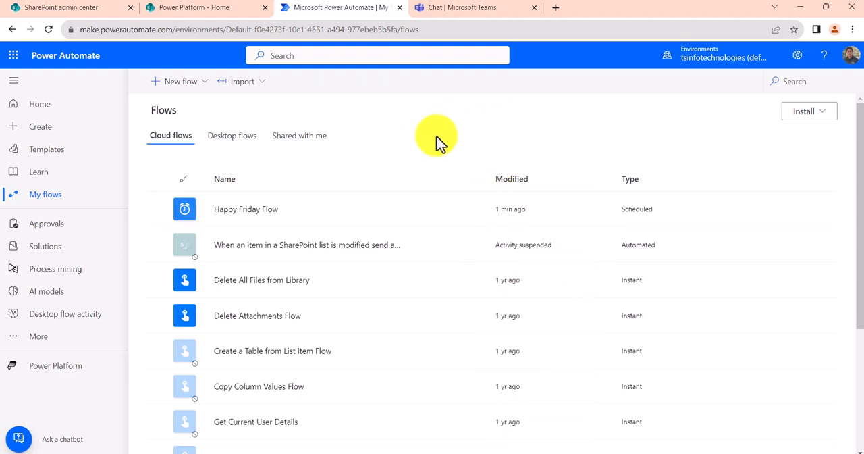